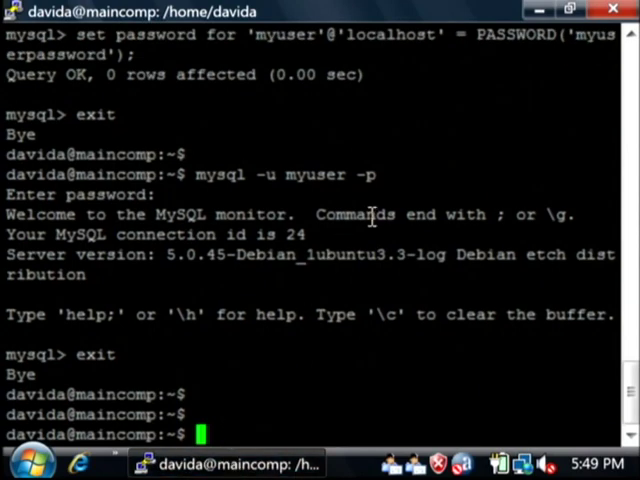
Step: Enter the root login command 'mysql -u root -p' at the bash prompt, not yet run
type("mysql")
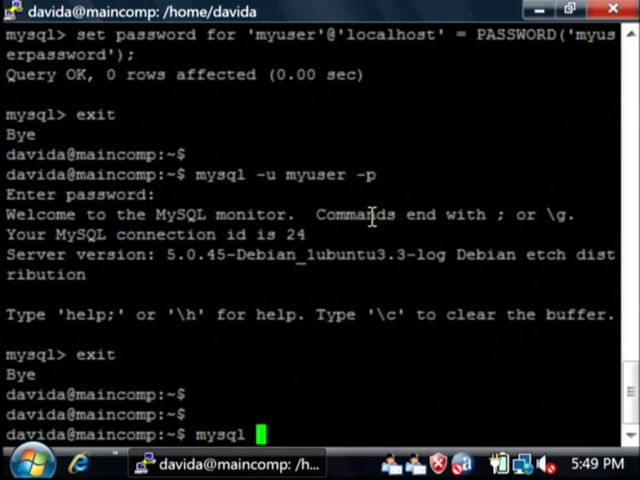
type("-u ro")
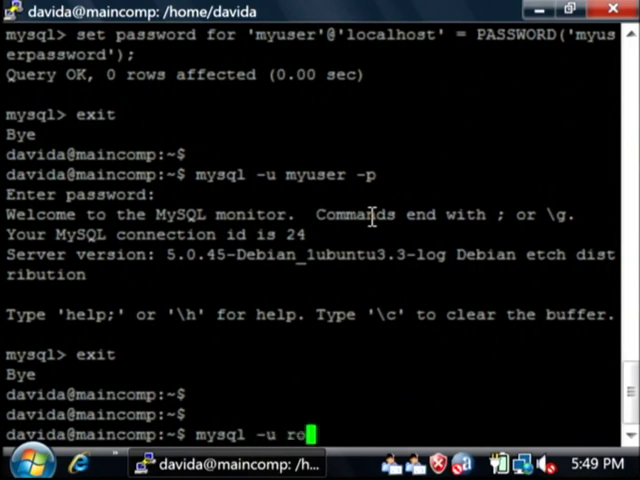
type("ot")
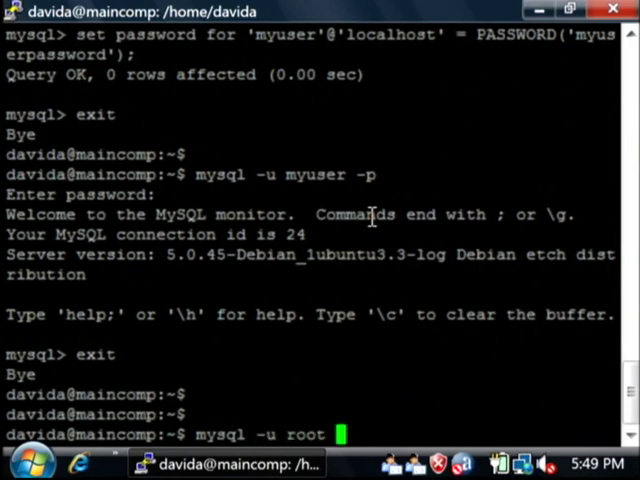
type("-p")
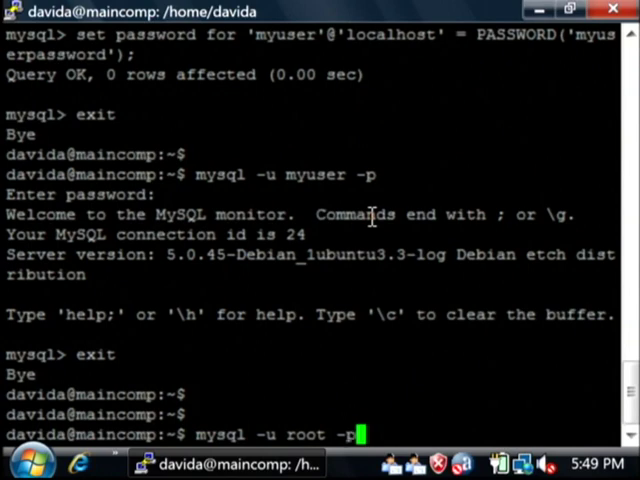
mouse_move(344, 404)
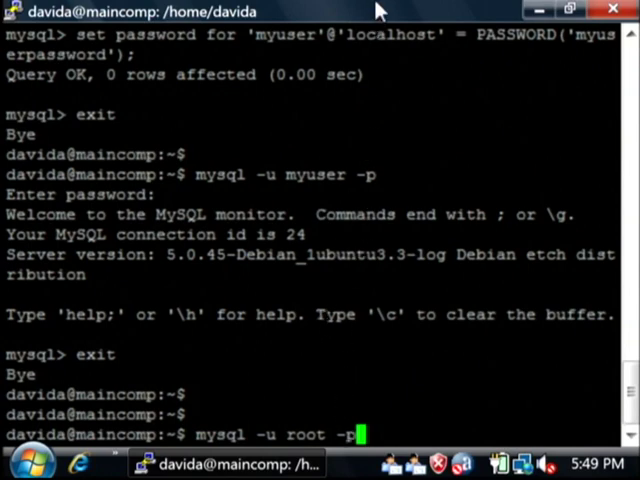
Step: Run the root login, then 'show databases;' to list six databases including mydatabase
key("Return")
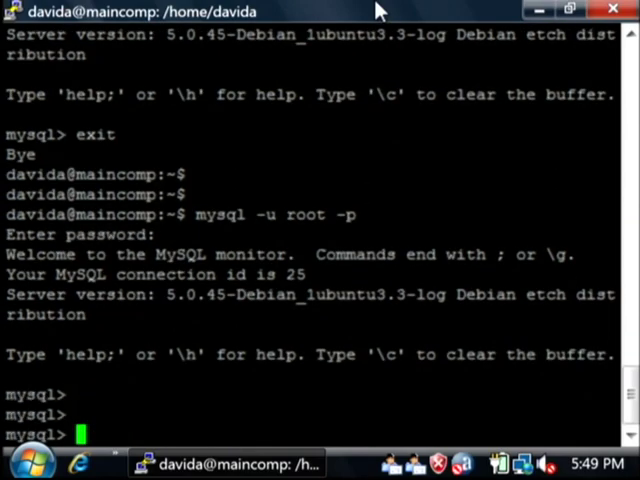
type("show d")
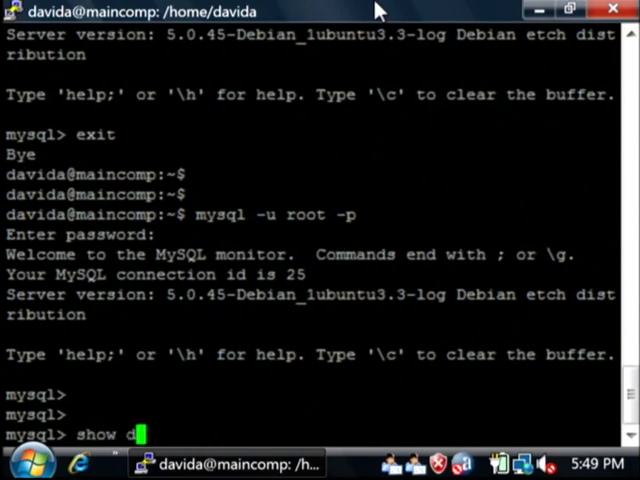
key("Return")
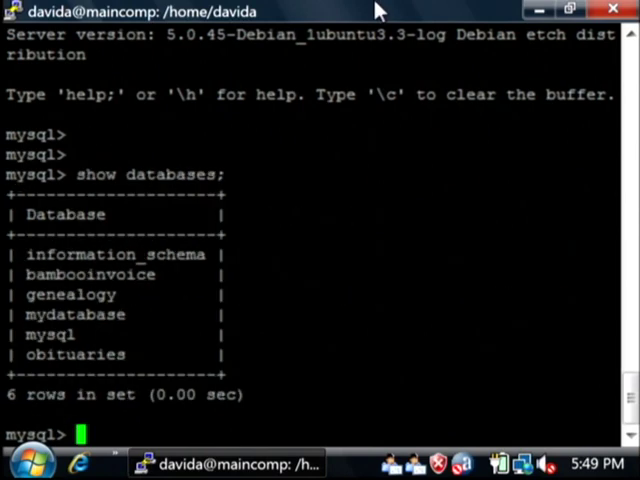
mouse_move(104, 318)
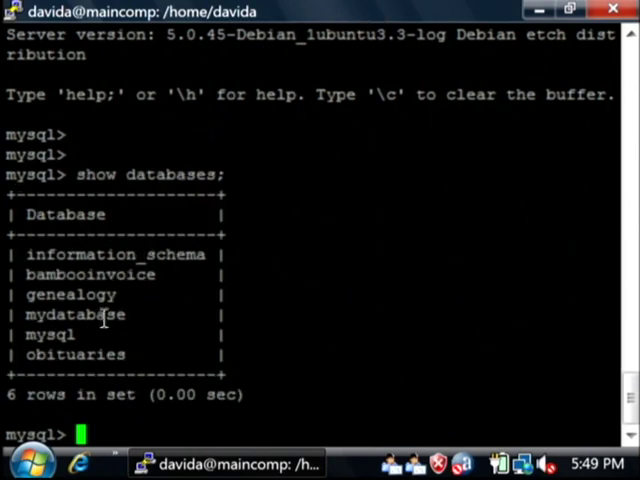
mouse_move(175, 258)
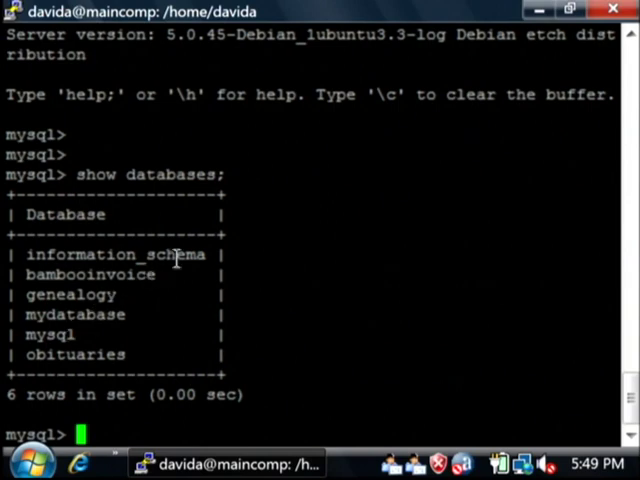
mouse_move(88, 325)
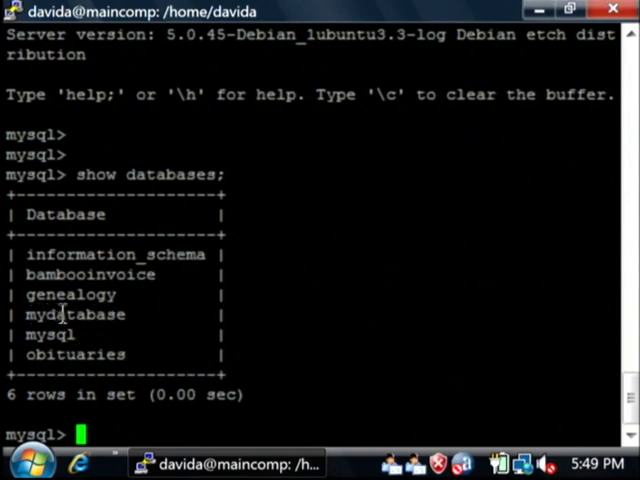
mouse_move(291, 251)
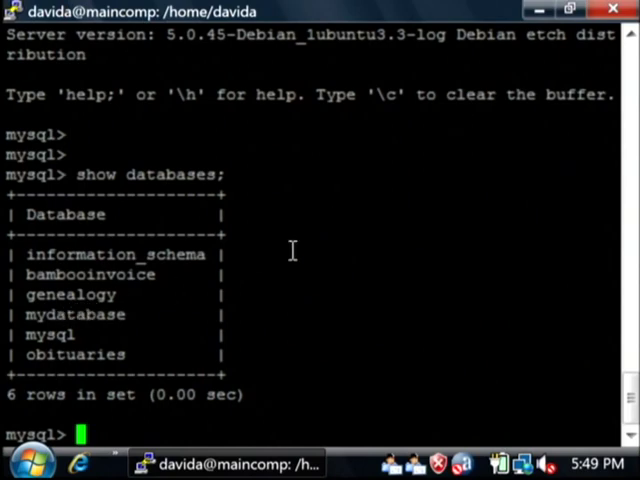
Step: Switch to mydatabase with 'use', retrying after the misspelled name is rejected
type("use mydata")
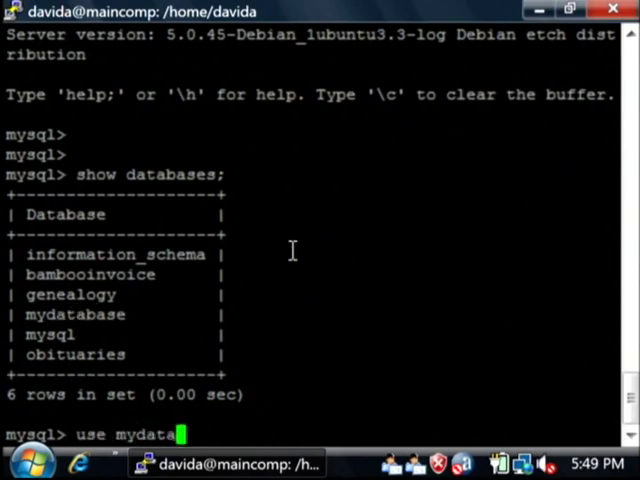
key("Return")
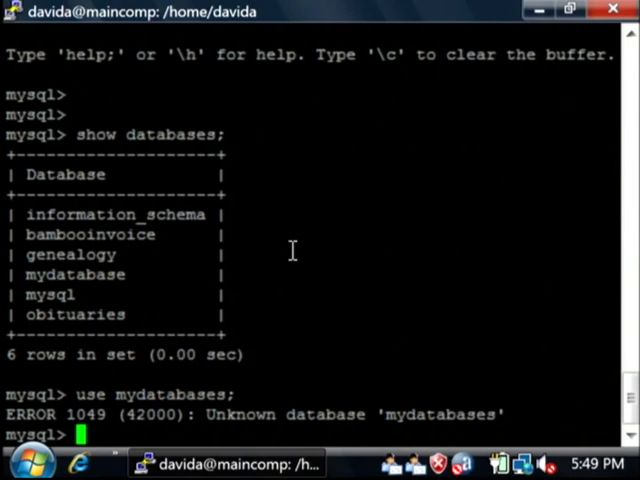
type("use mydatabases;")
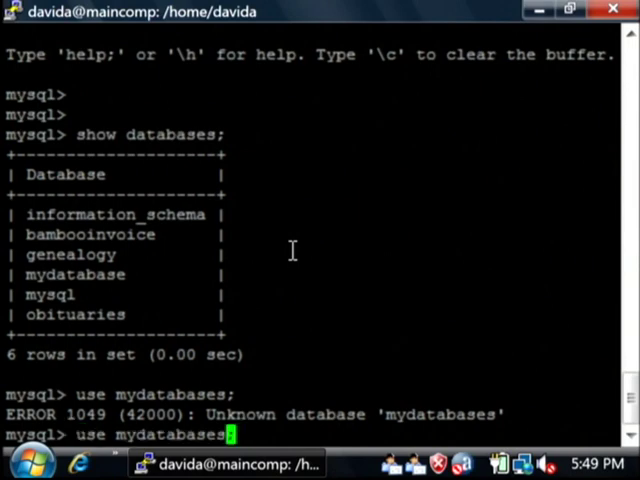
key("Return")
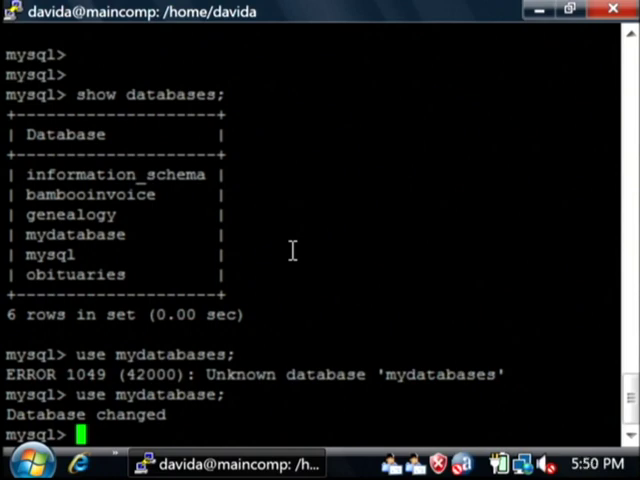
Step: Create mytable with 'id int primary key auto_increment' and a 'mytext text' column
type("cr")
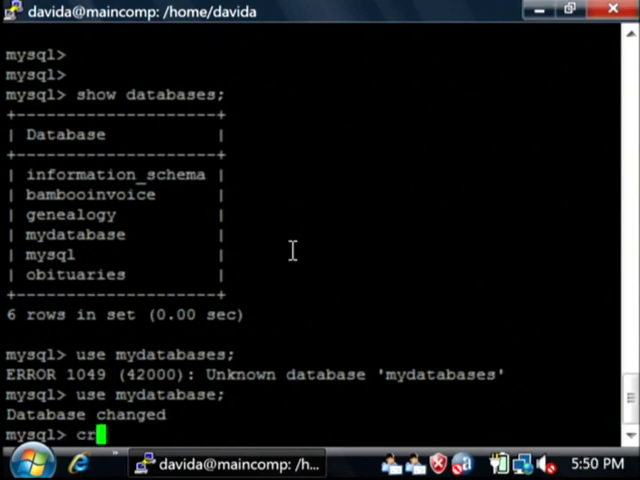
type("eate tab")
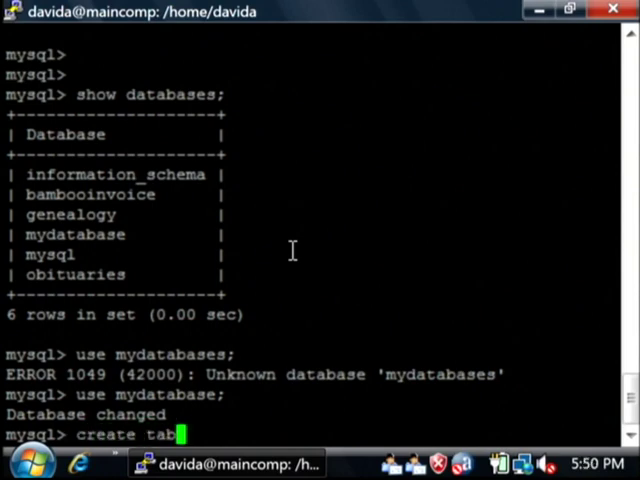
type("le myta")
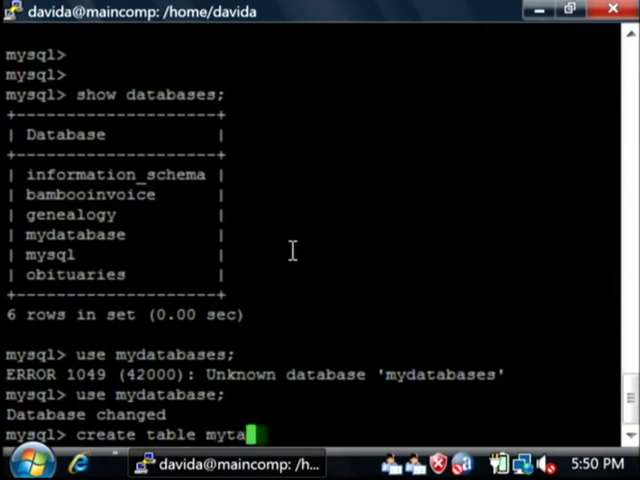
type("ble(")
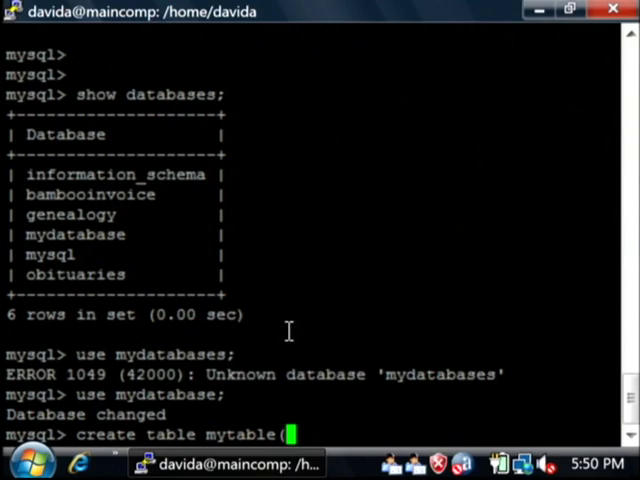
type("id")
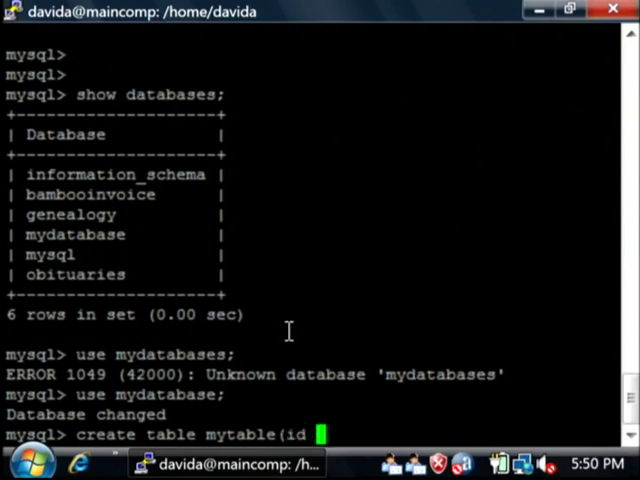
type("int")
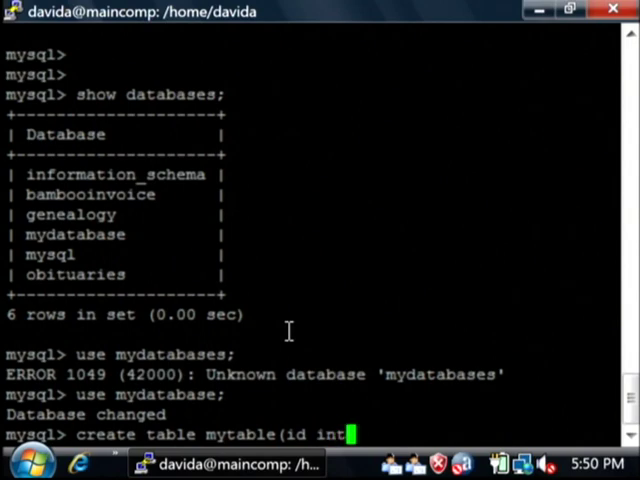
type("primar")
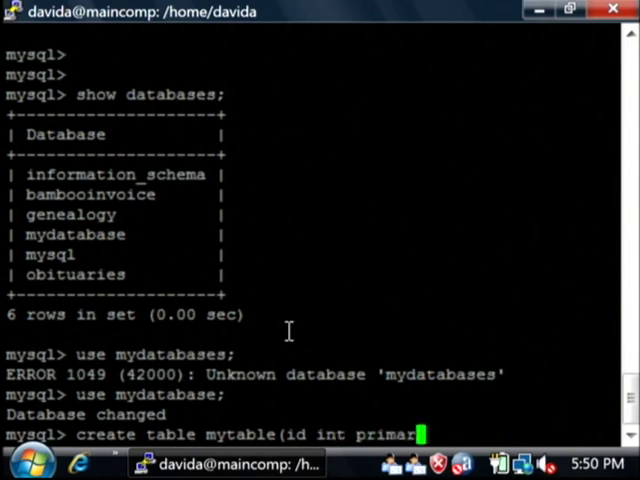
type("key")
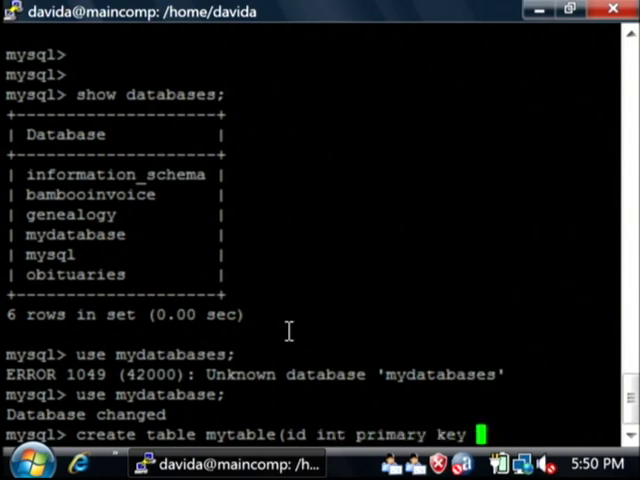
type("auto_increment")
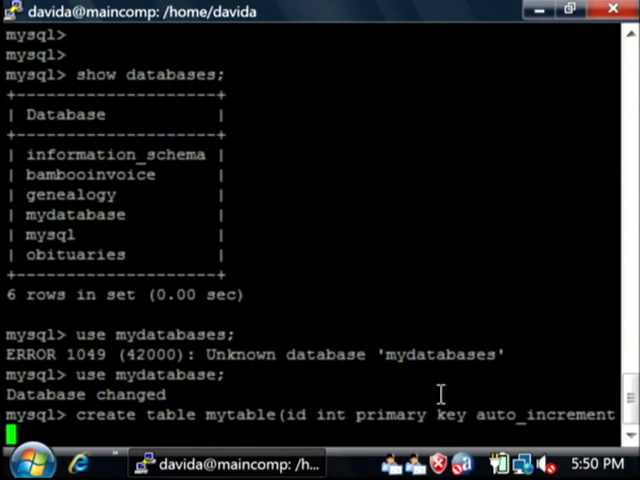
mouse_move(475, 413)
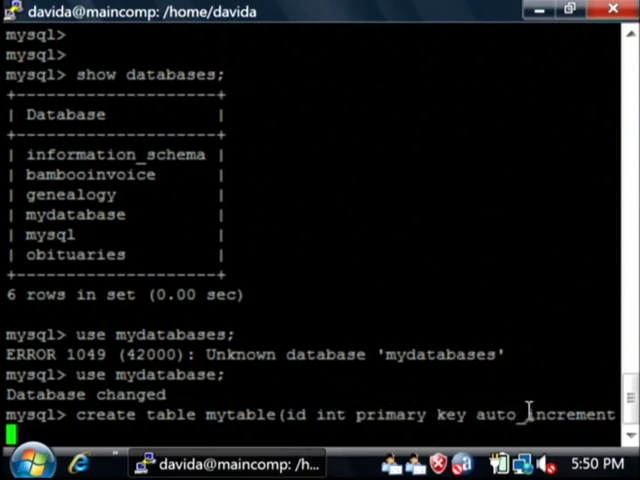
mouse_move(533, 315)
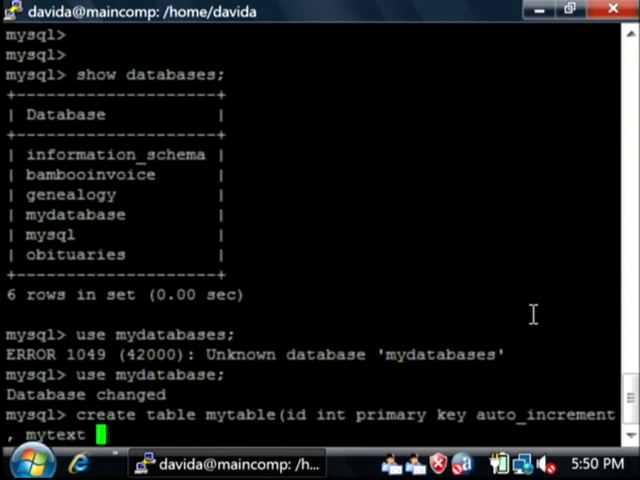
type("text")
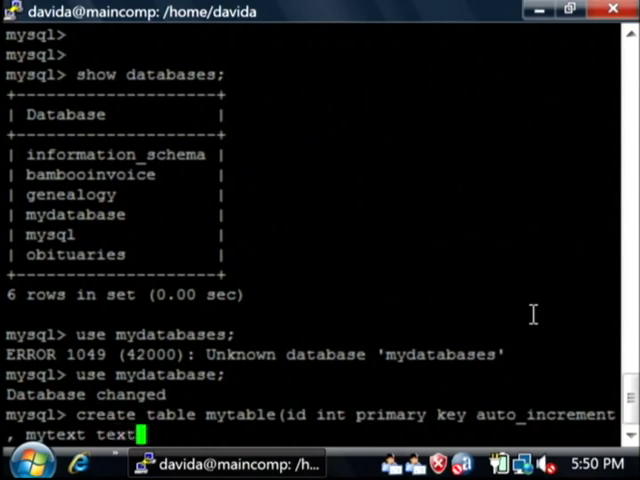
type(")")
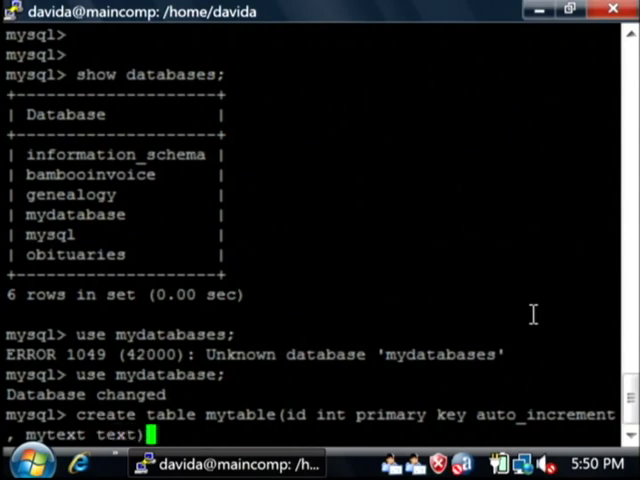
key("Return")
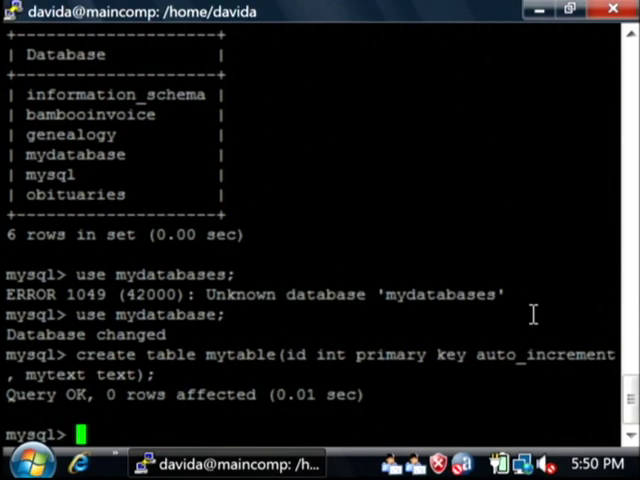
Step: Describe mytable: id as auto-increment int primary key, mytext as nullable text
type("de")
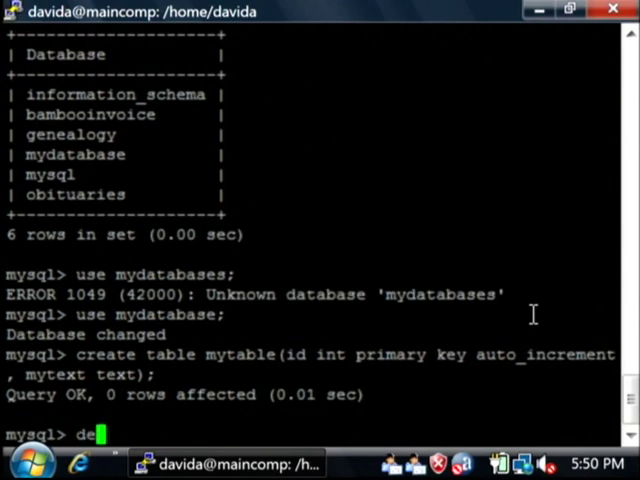
type("scribe mytabl")
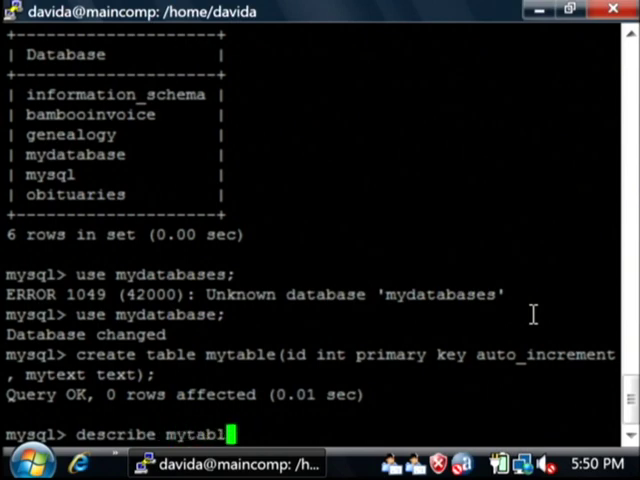
key("Return")
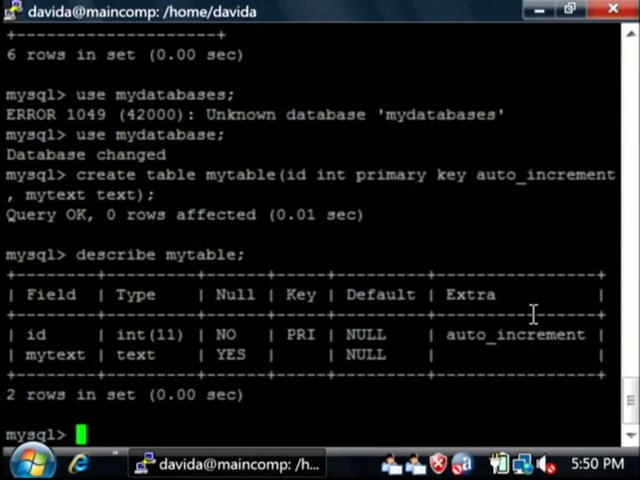
mouse_move(297, 325)
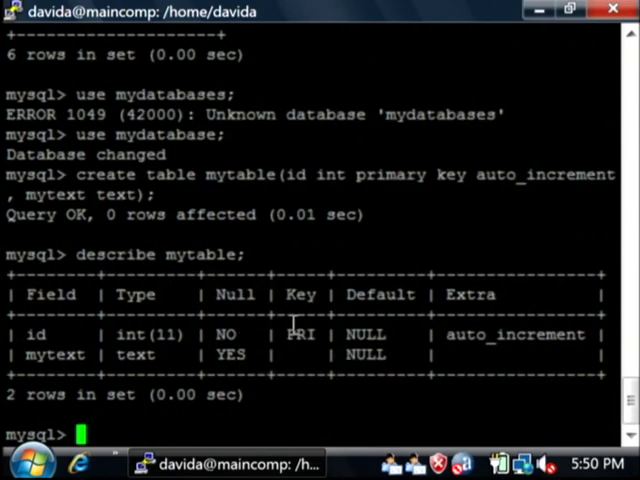